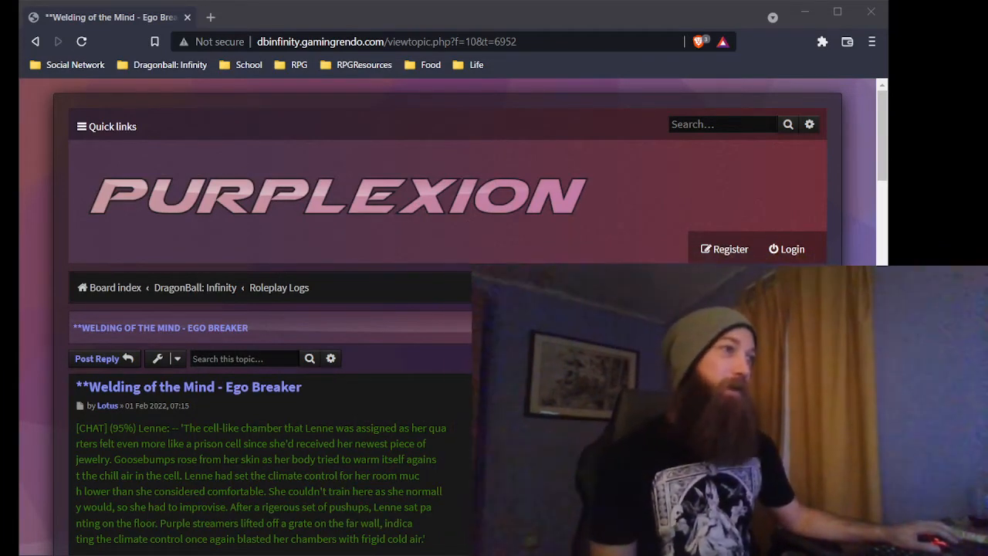
mouse_move(422, 207)
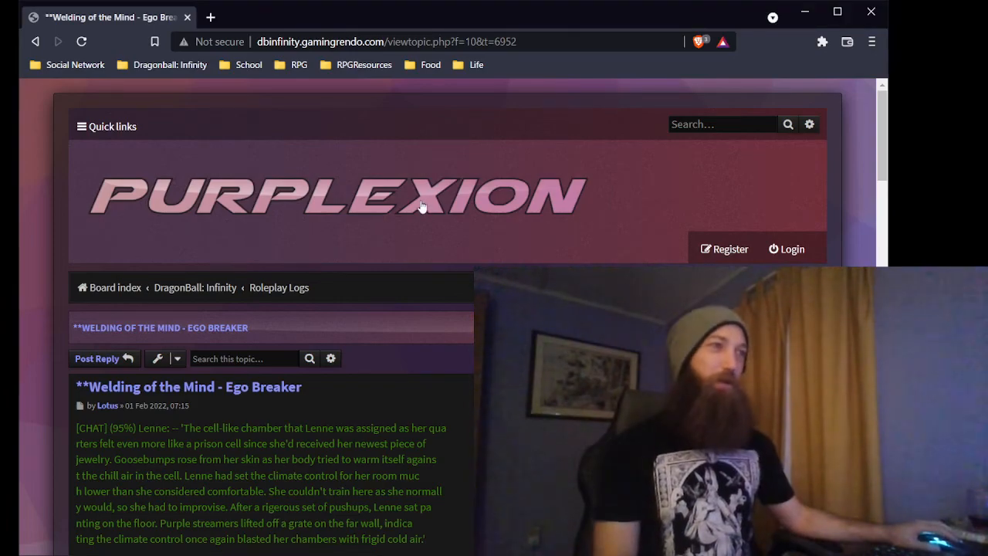
scroll(down, 3)
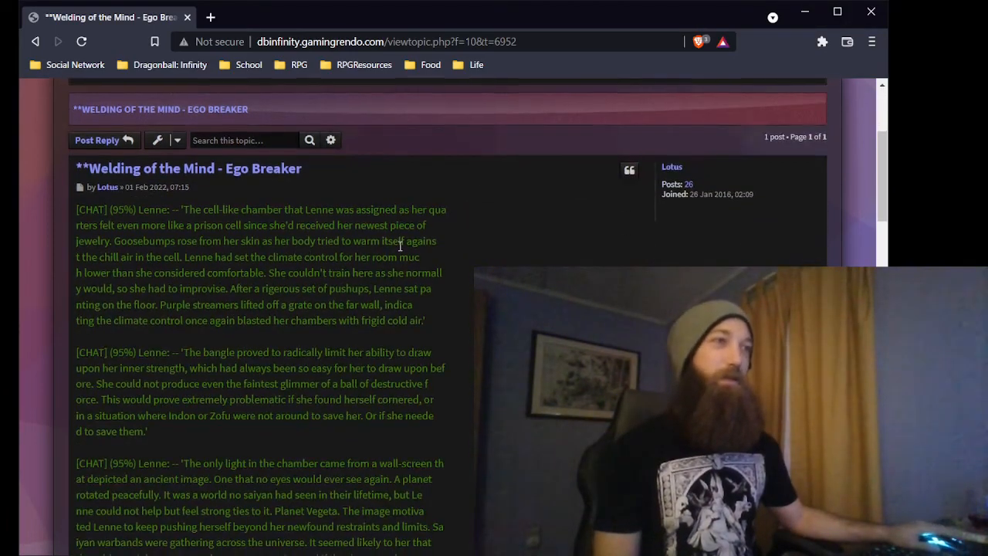
scroll(down, 3)
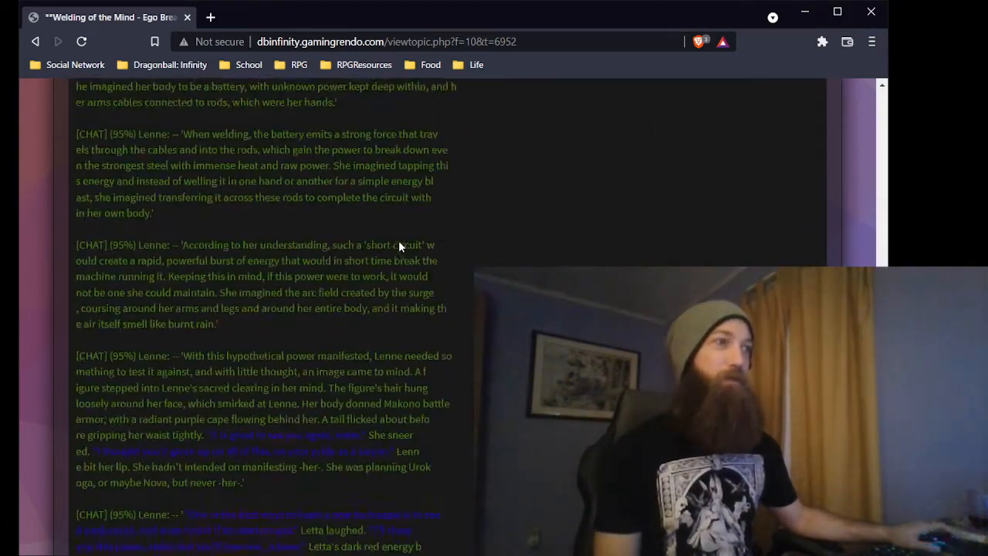
scroll(down, 3)
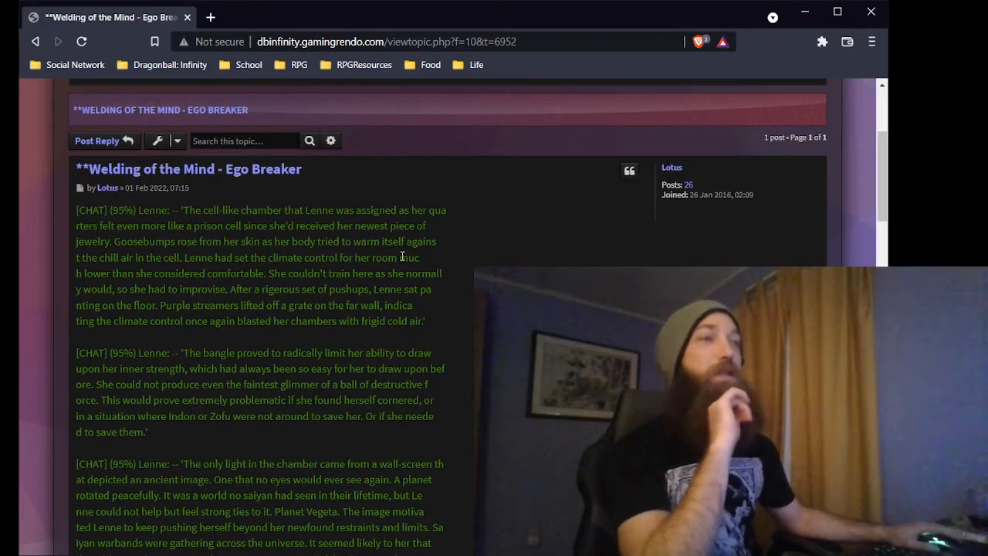
scroll(down, 3)
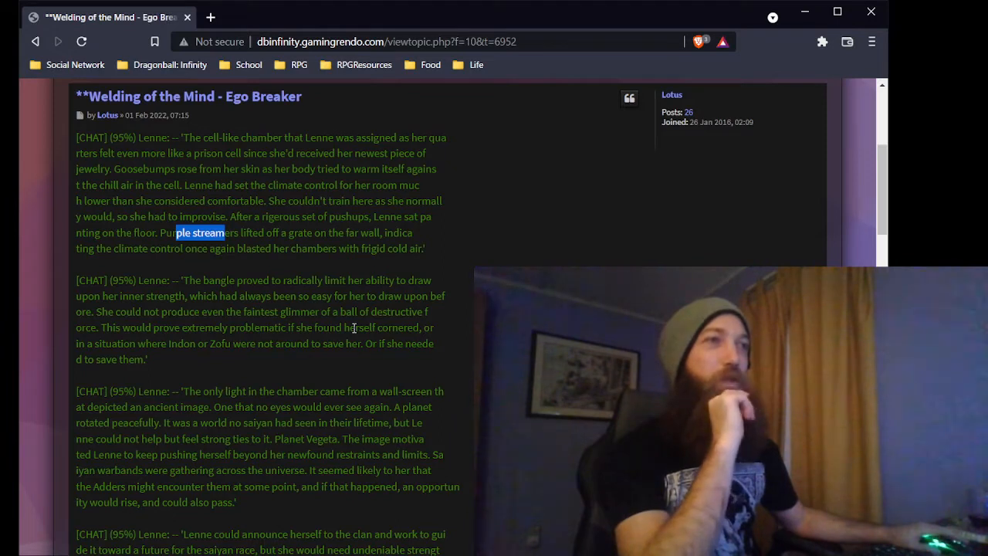
scroll(down, 3)
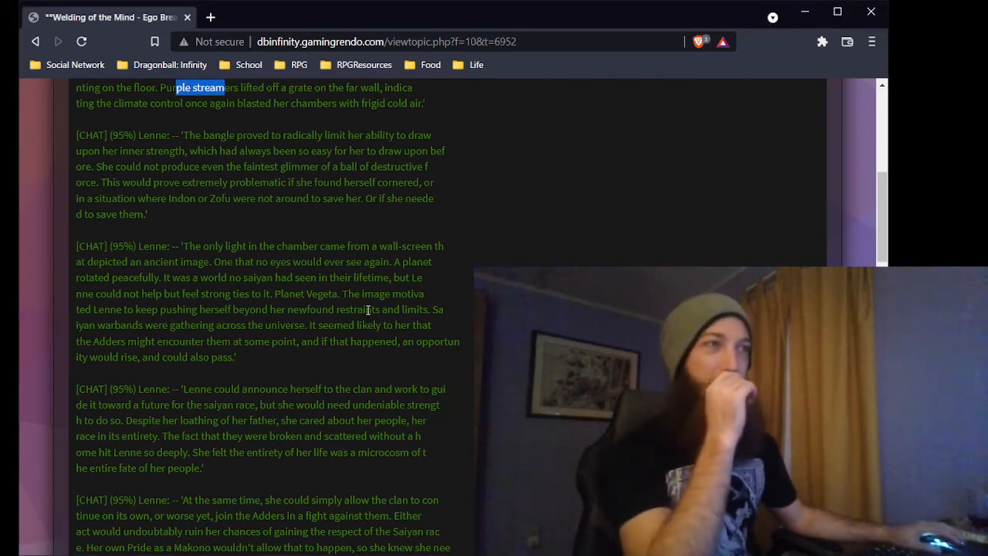
scroll(down, 3)
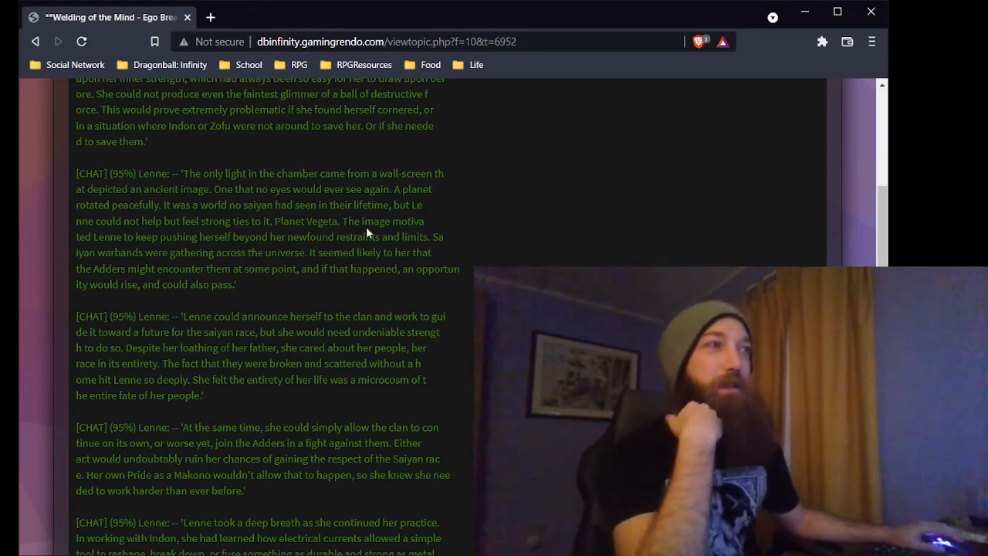
mouse_move(269, 239)
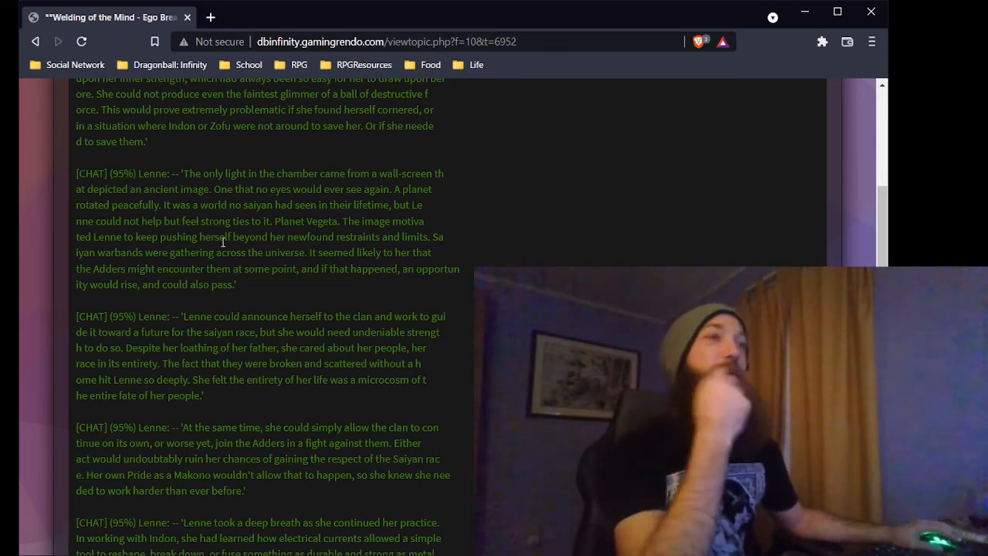
mouse_move(271, 281)
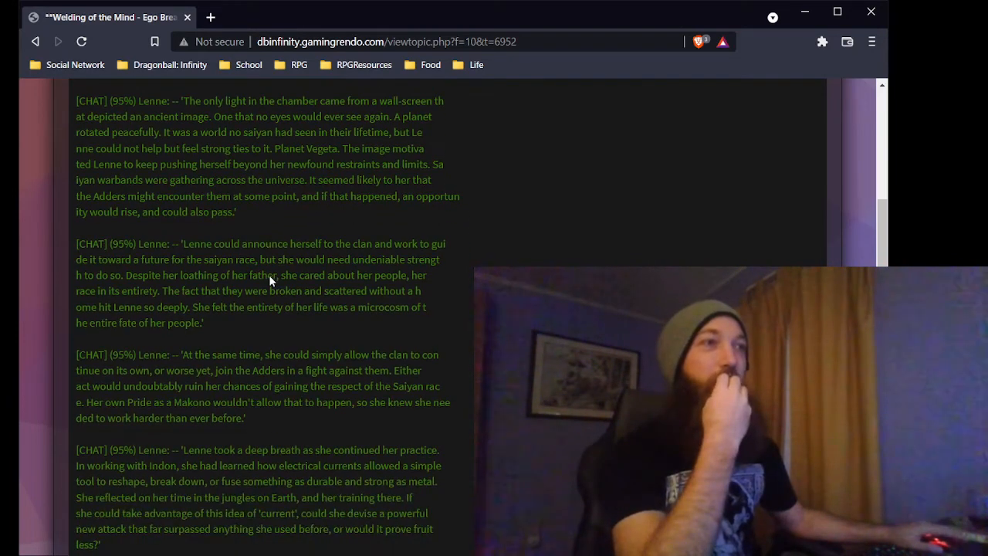
scroll(down, 3)
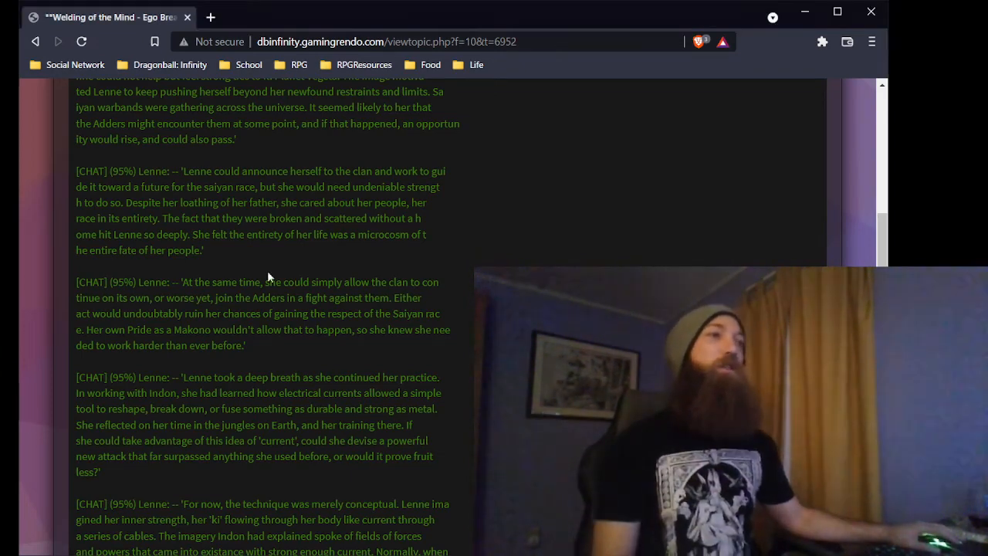
scroll(down, 3)
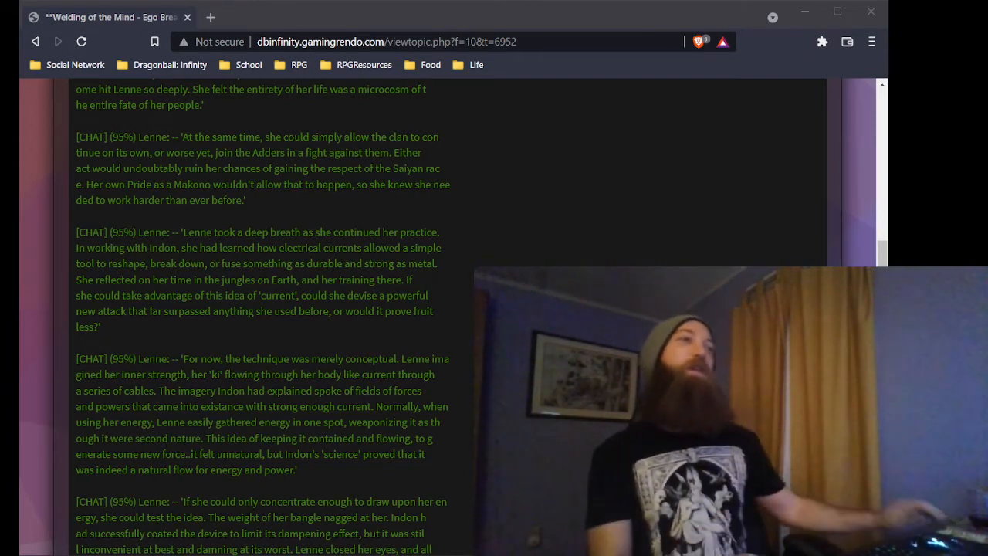
scroll(down, 3)
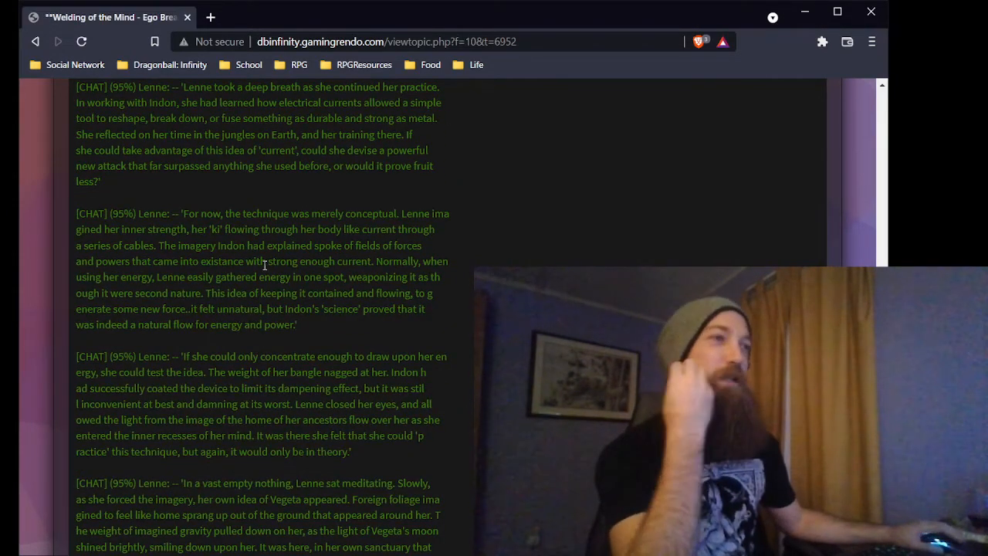
scroll(down, 3)
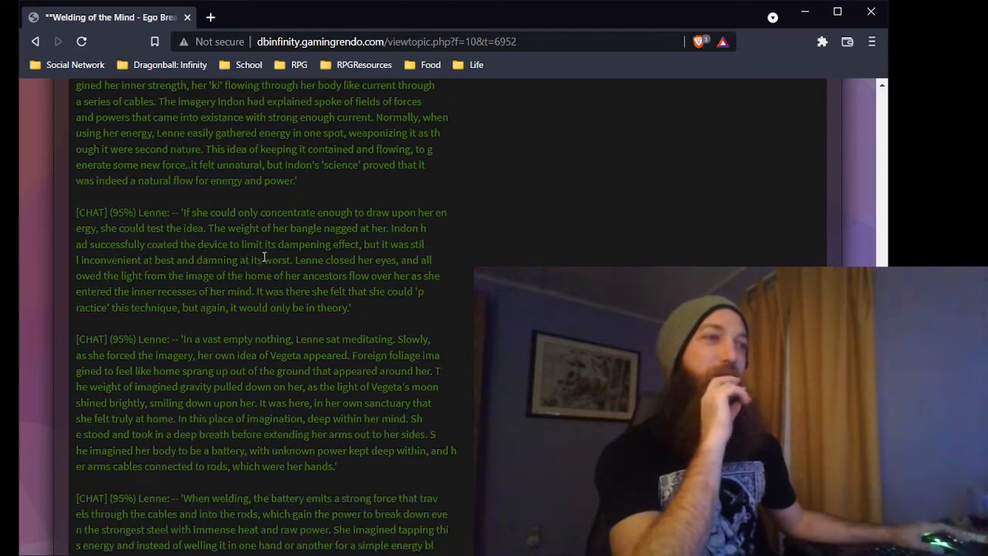
scroll(down, 3)
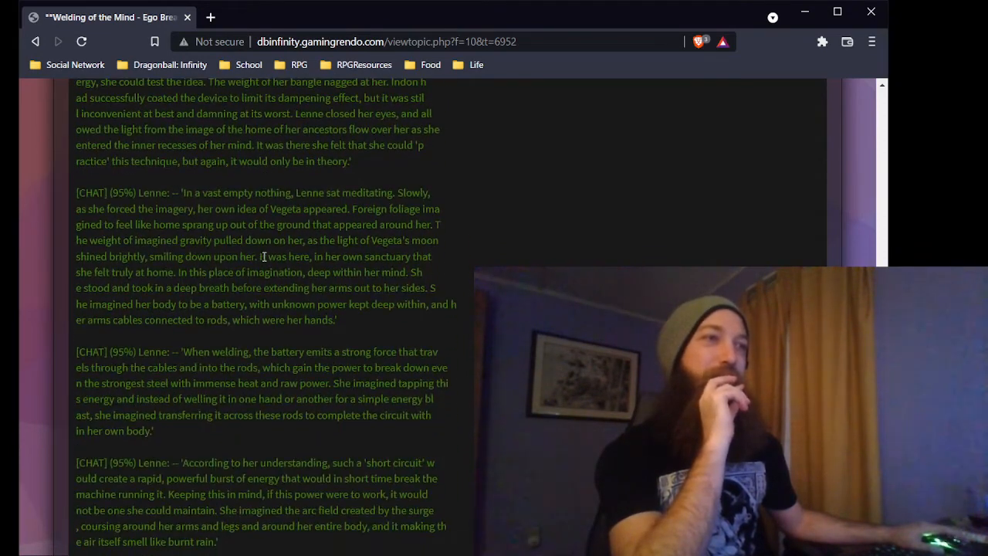
scroll(down, 3)
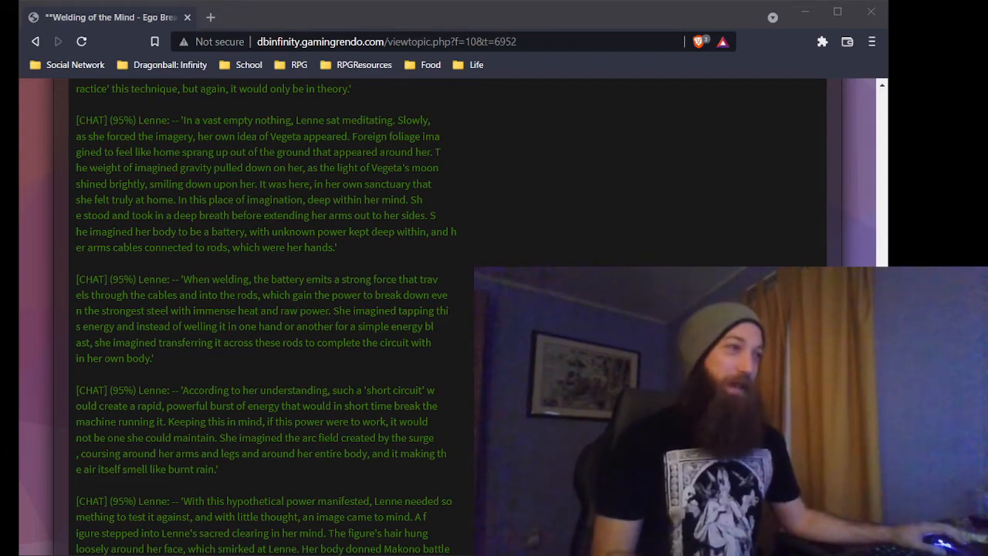
scroll(down, 3)
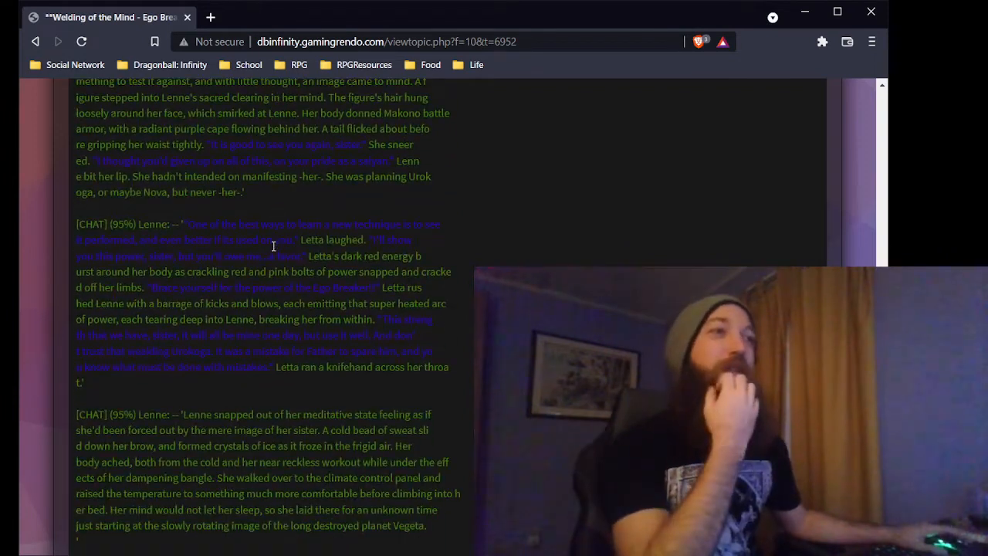
scroll(down, 3)
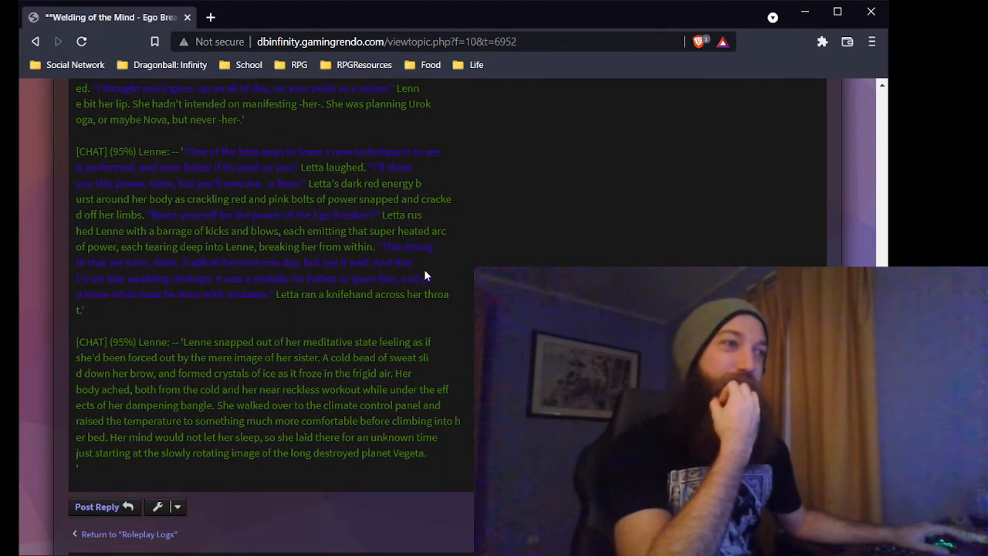
scroll(up, 3)
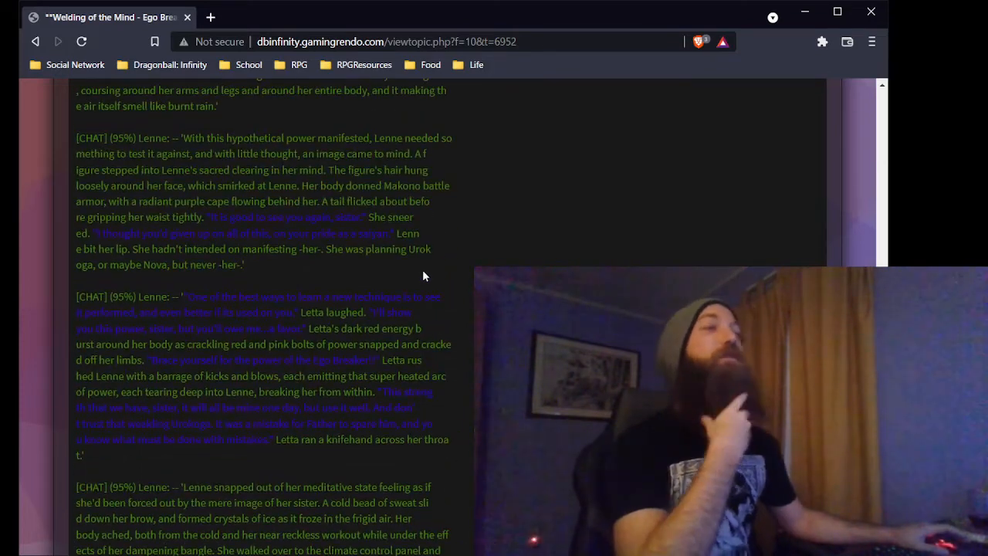
scroll(down, 3)
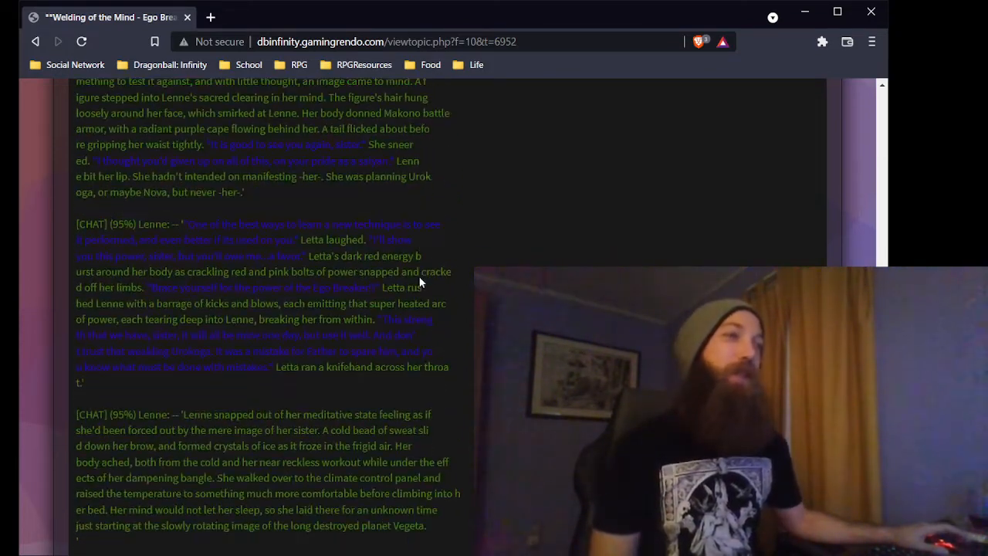